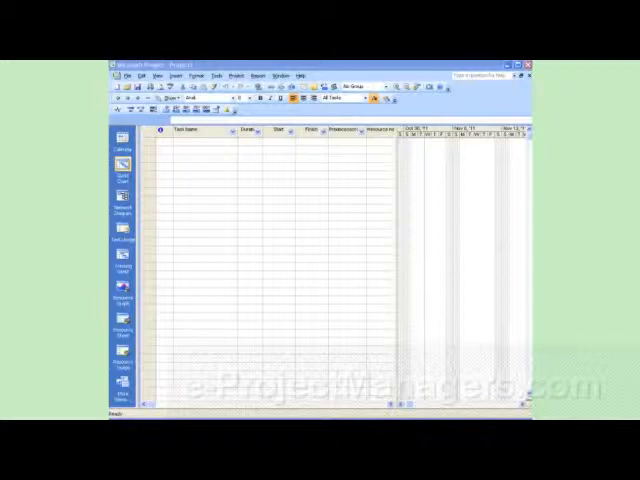
Step: Enter tasks test, test1, test2 with resources jane, joe and sally in the task grid
click(190, 142)
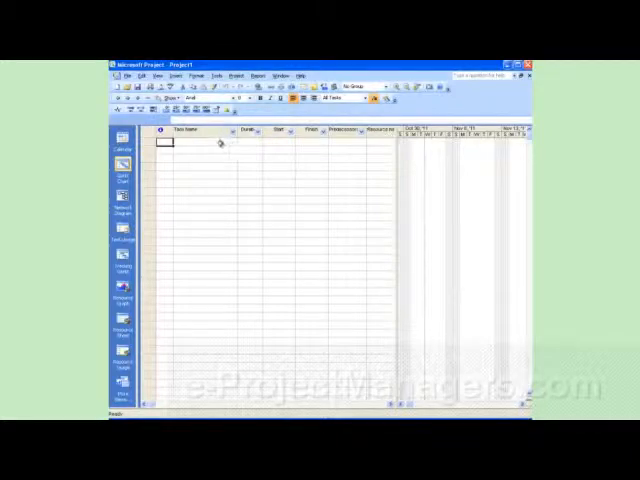
text(test)
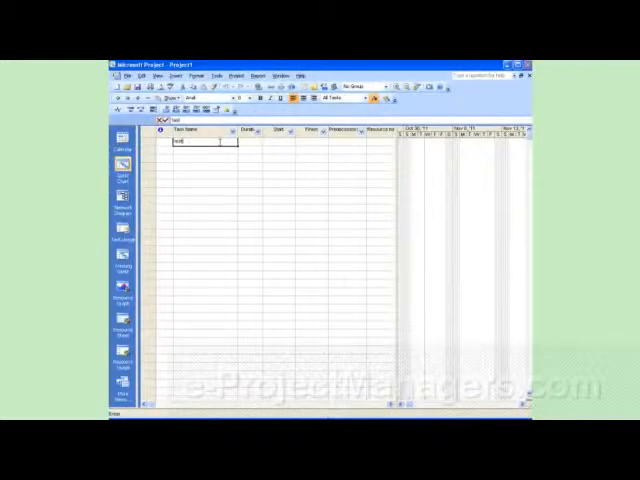
key(Enter)
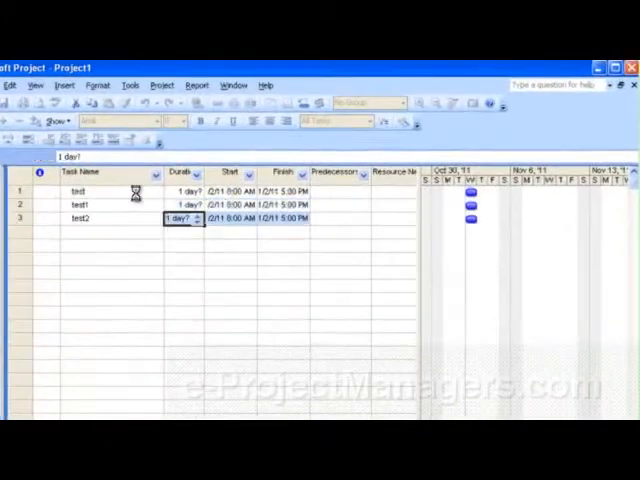
mouse_move(418, 236)
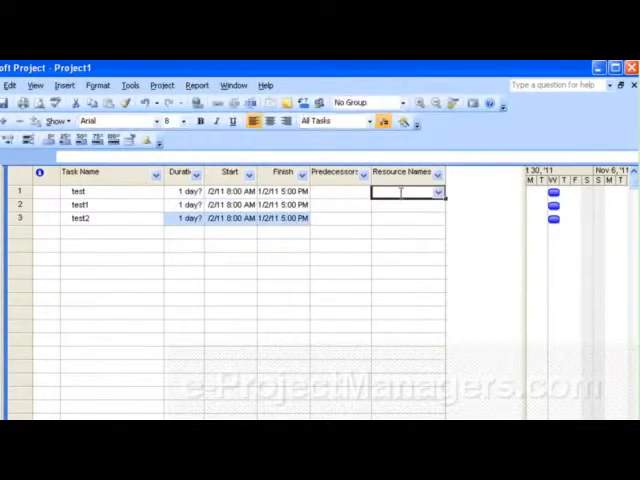
text(jane)
click(408, 204)
text(joe)
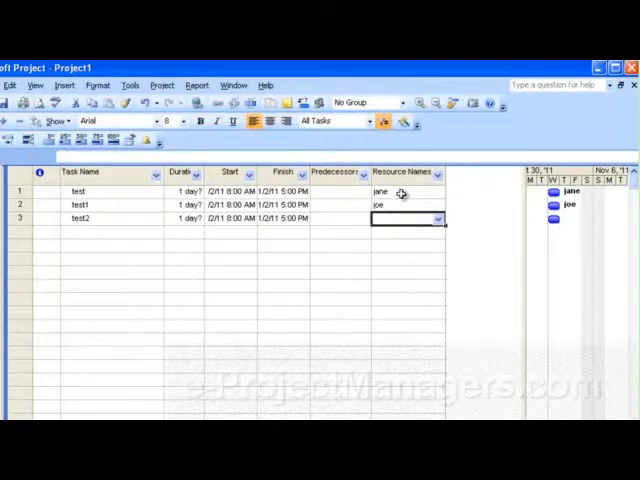
text(sally)
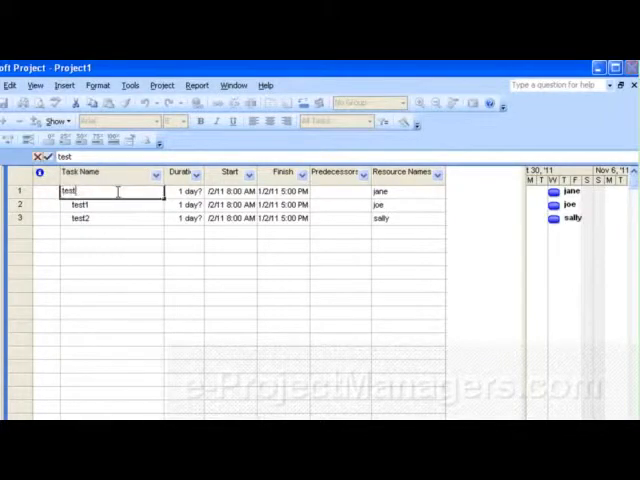
Step: Leave cell editing and open Change Working Time from the Tools menu
click(130, 85)
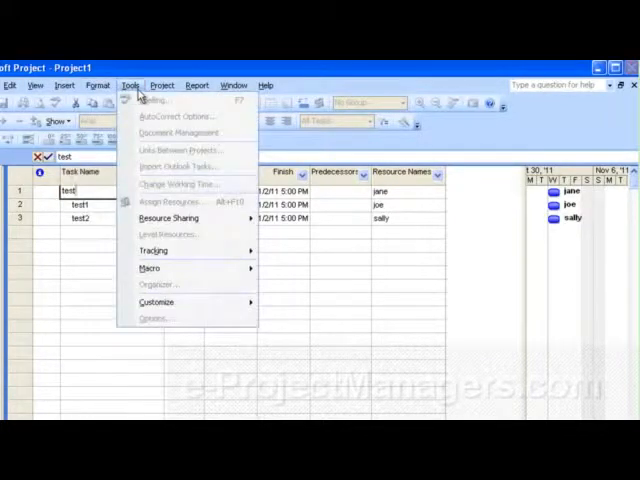
click(95, 247)
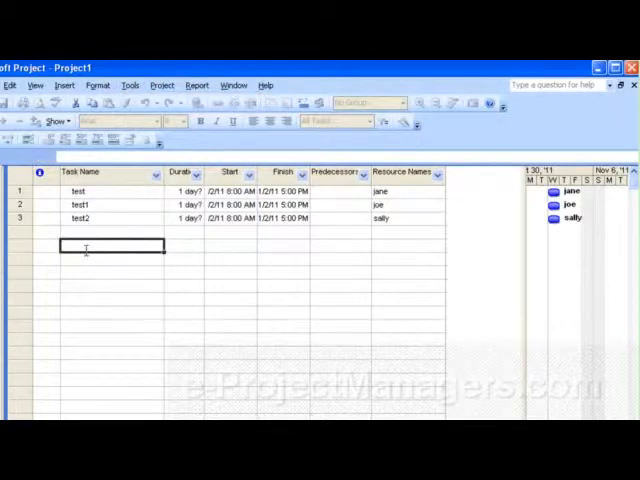
click(130, 85)
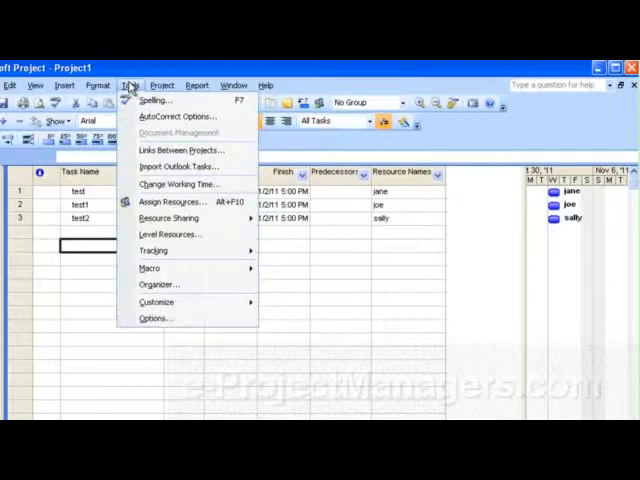
mouse_move(177, 184)
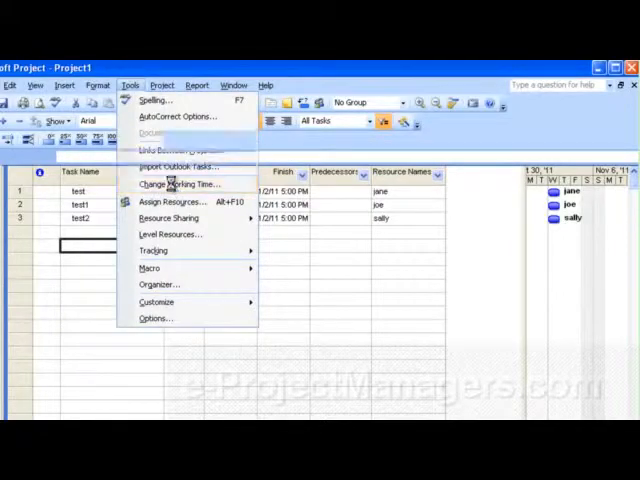
click(178, 184)
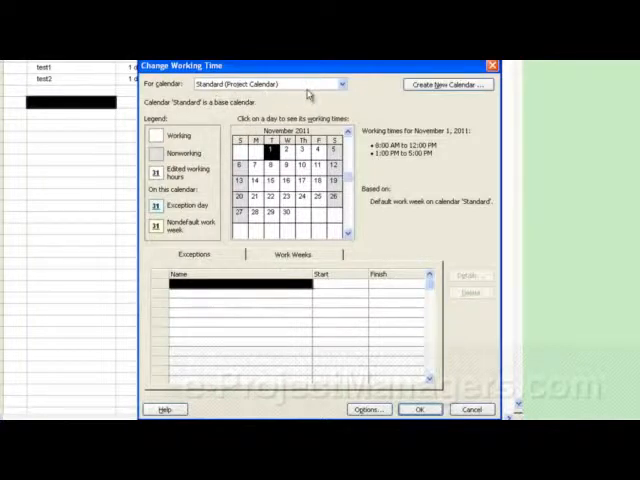
mouse_move(293, 265)
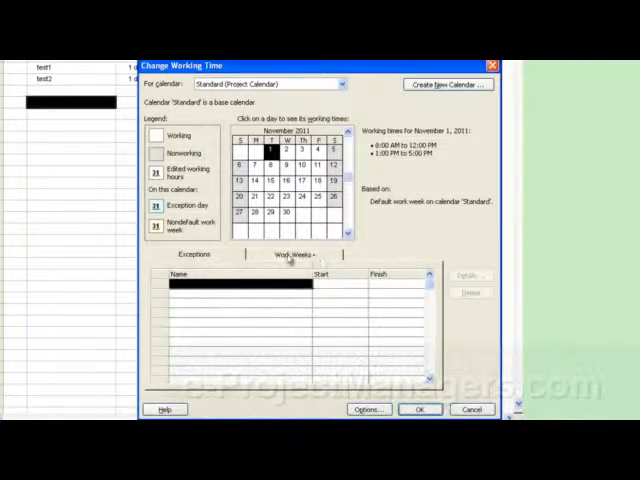
Step: Open Details for the [Default] work week, review Monday–Saturday, then select Sunday
click(293, 254)
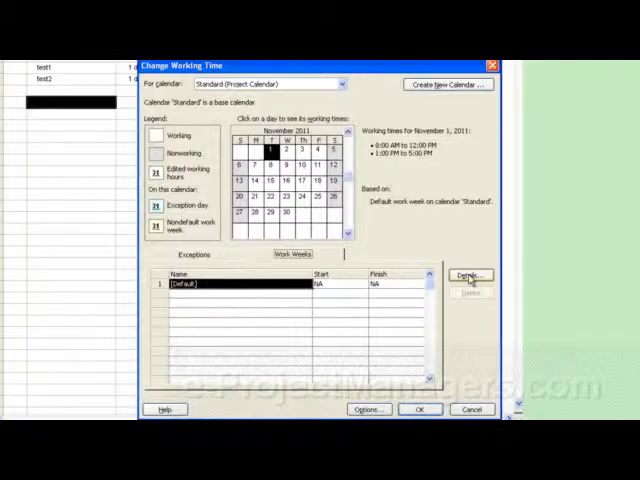
click(468, 276)
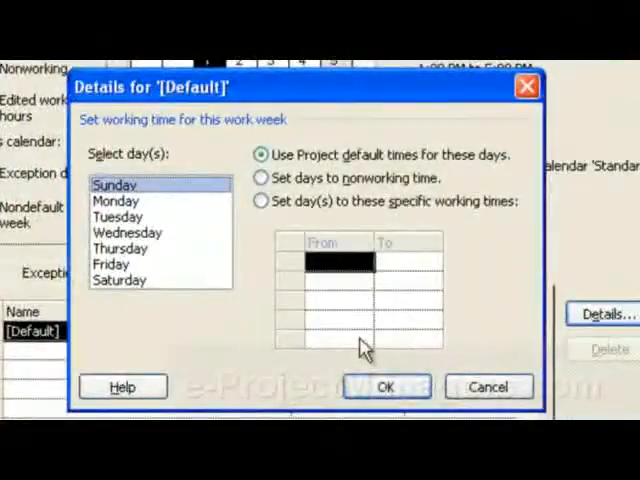
click(117, 200)
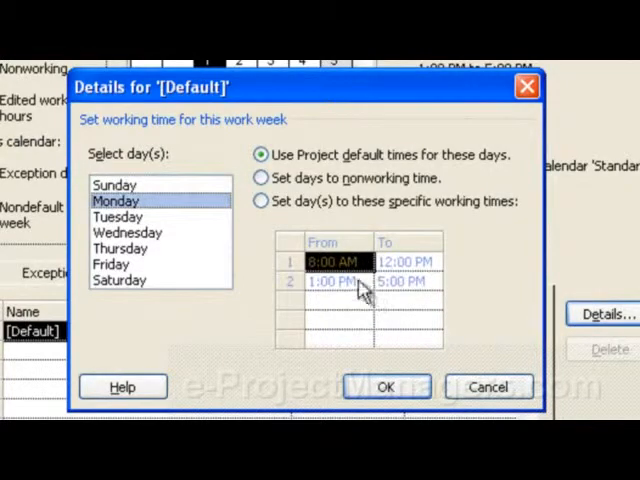
mouse_move(152, 255)
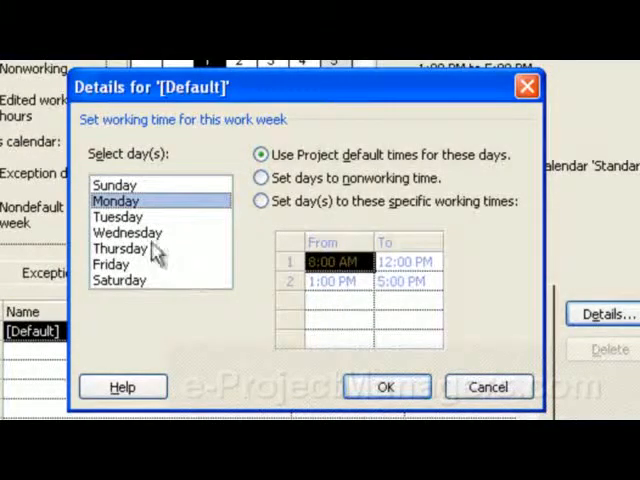
click(127, 231)
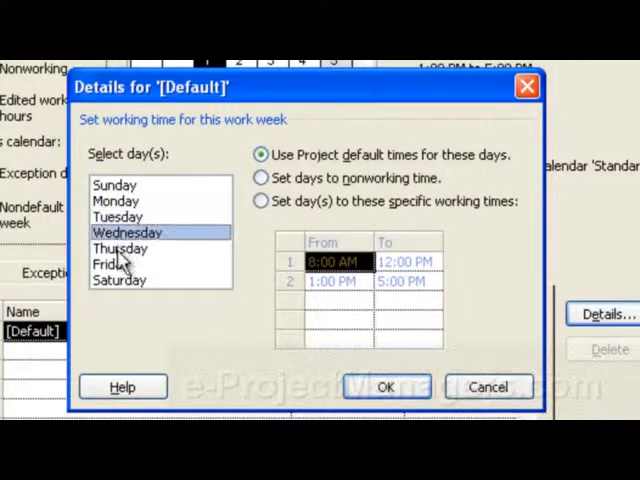
click(111, 263)
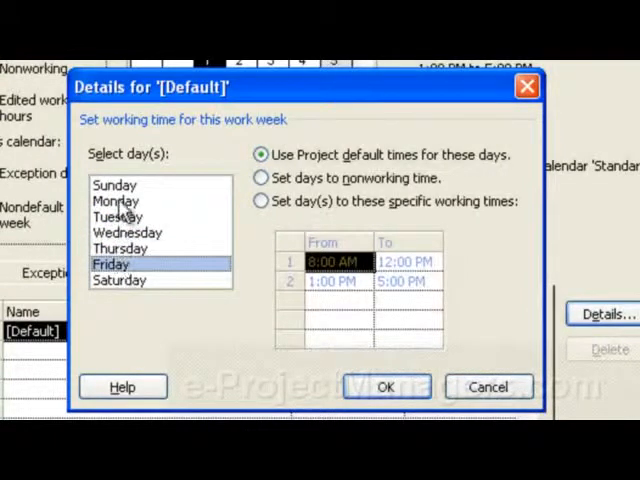
click(119, 280)
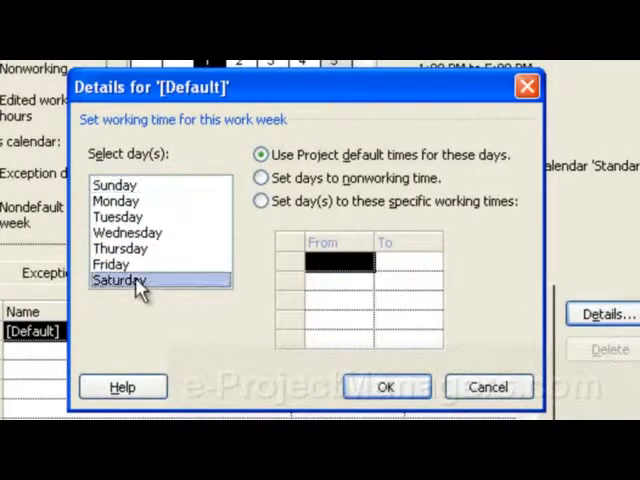
mouse_move(373, 311)
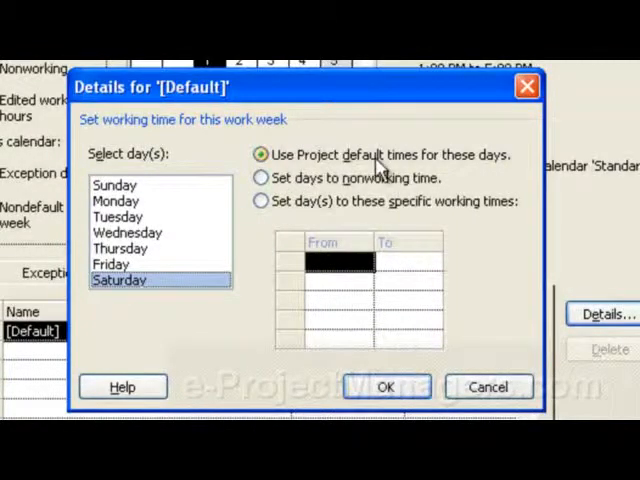
mouse_move(472, 172)
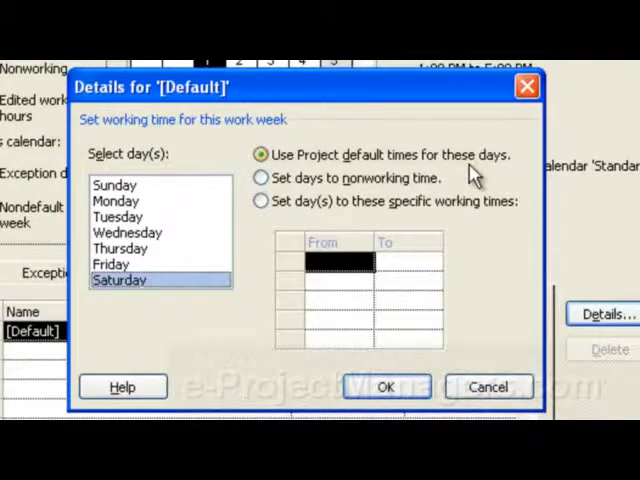
mouse_move(150, 205)
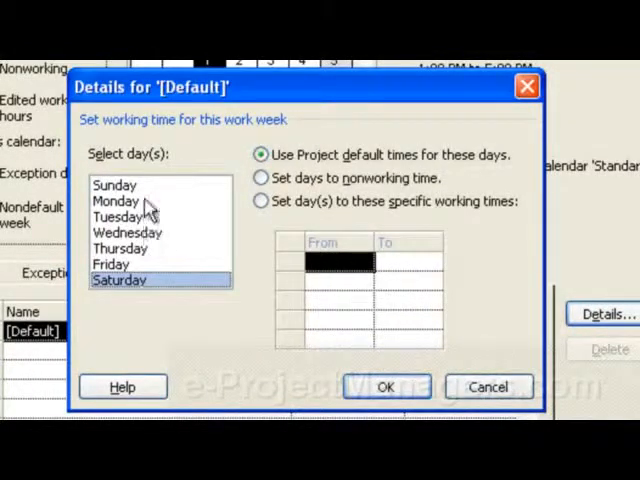
click(114, 185)
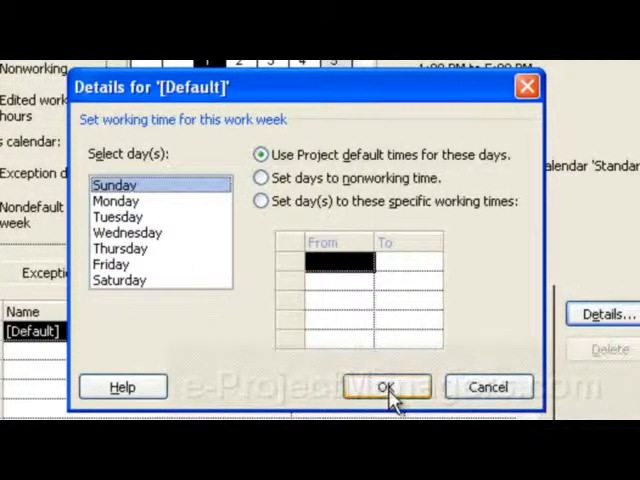
mouse_move(320, 250)
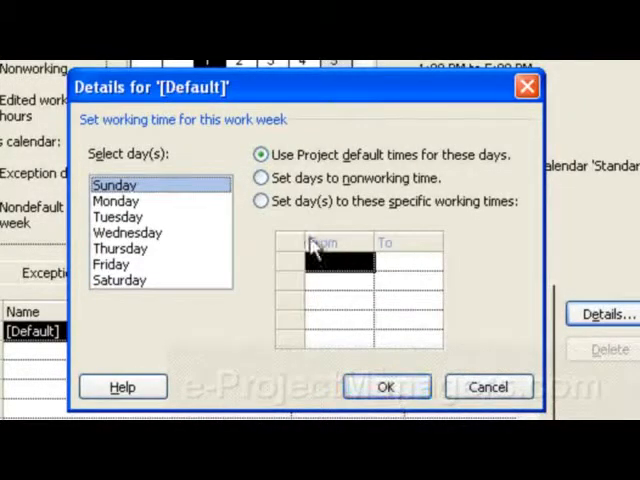
Step: Give Sunday specific working times of 8:00 AM–11:00 AM and 12:00 PM–5:00 PM
click(261, 201)
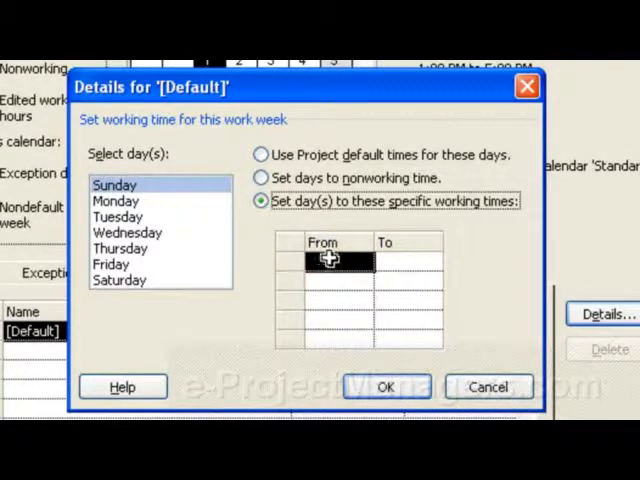
text(8)
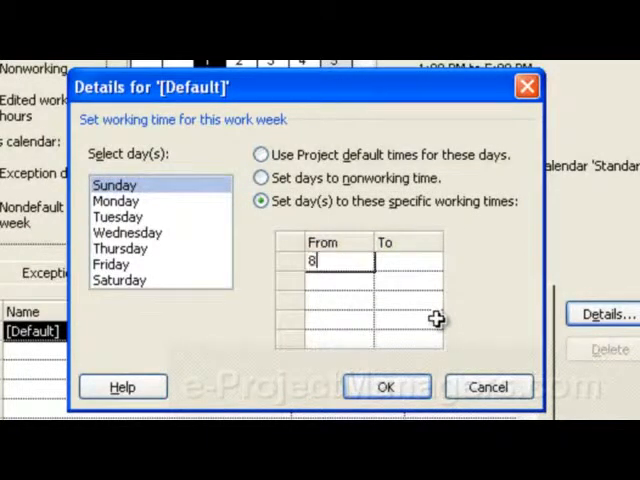
text(:00)
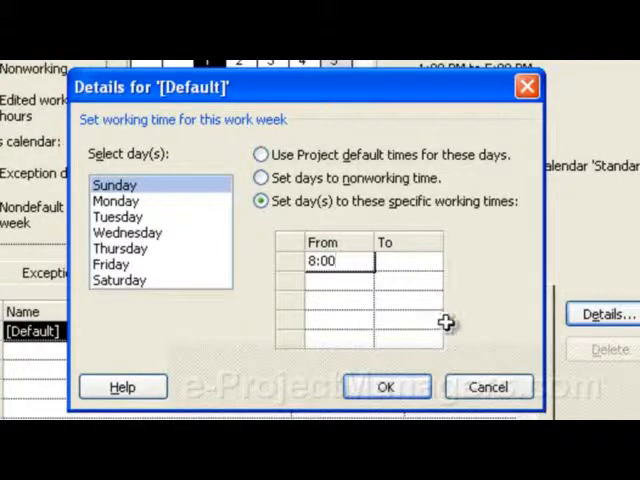
text(9:00 AM)
click(408, 261)
text(11:)
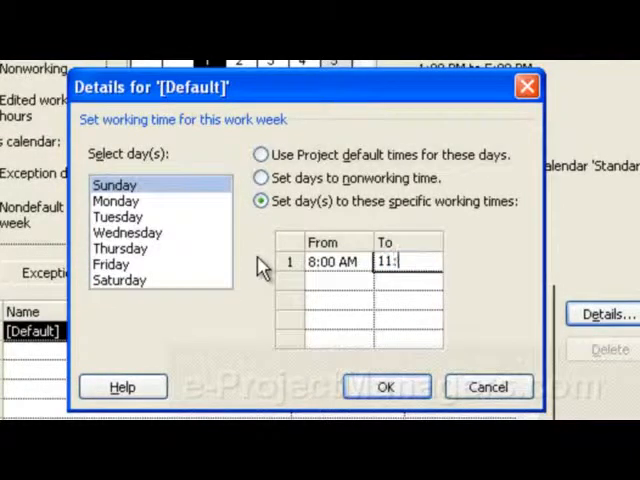
text(00 AM)
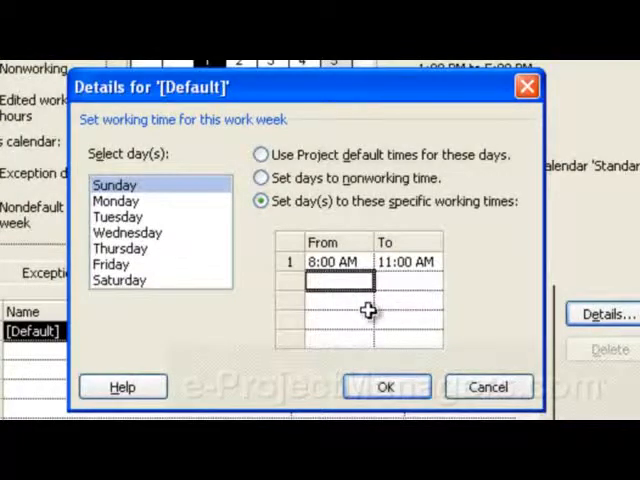
text(12:)
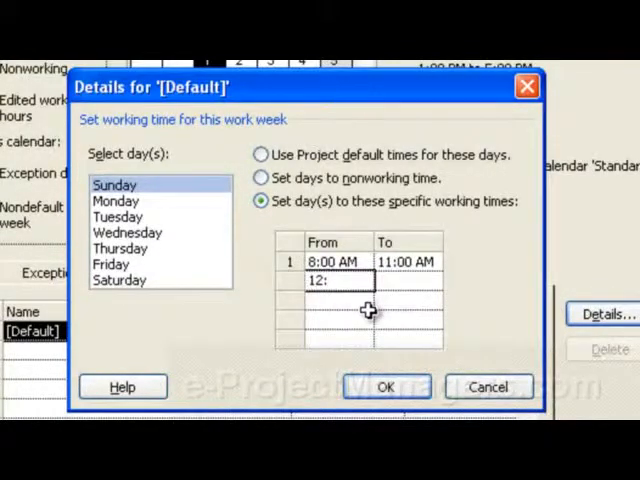
text(00)
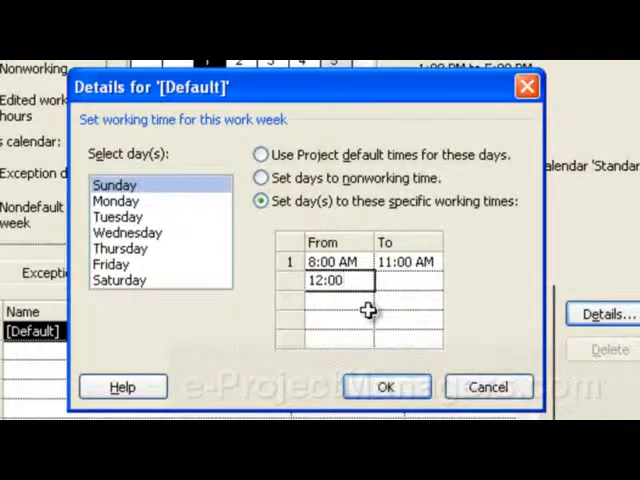
text(PM)
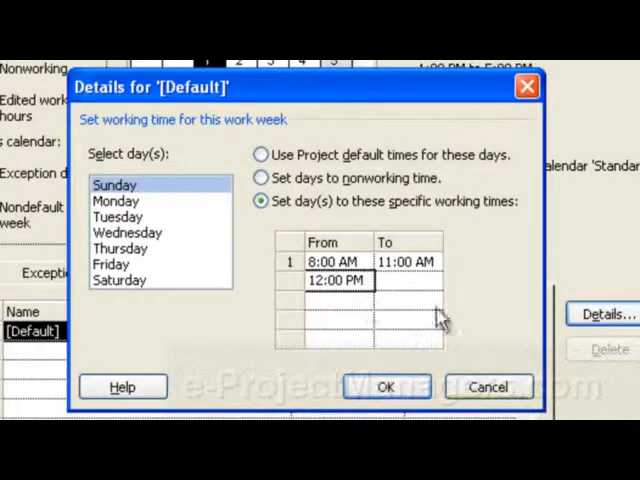
text(1:00 PM)
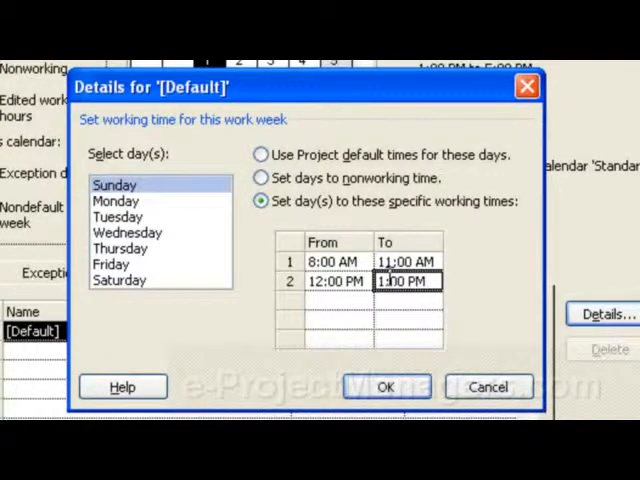
text(5:00)
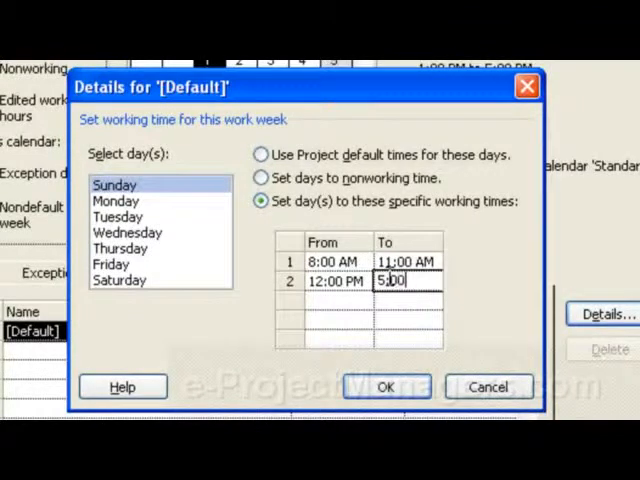
text(PM)
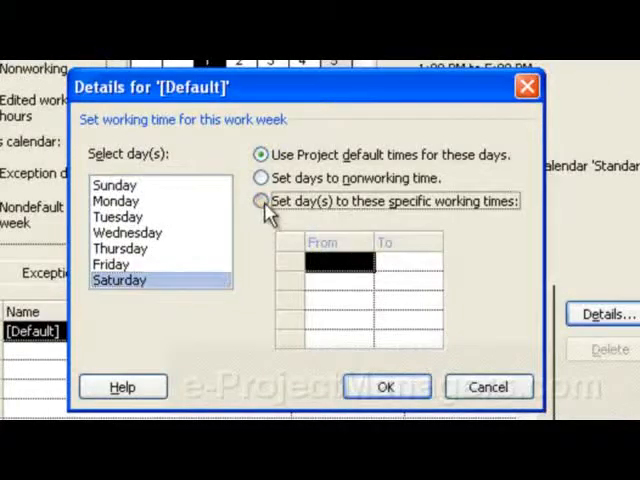
Step: Set Saturday's specific working times, entering 8:00 start and replacing the 9:00 AM end with 12:00 PM
click(261, 201)
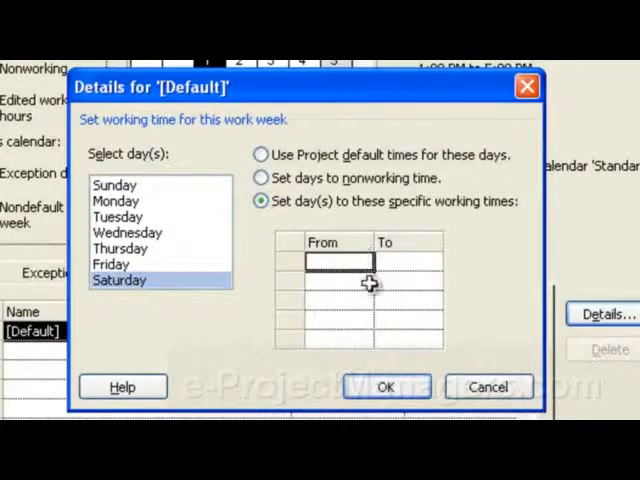
text(8:00 AM)
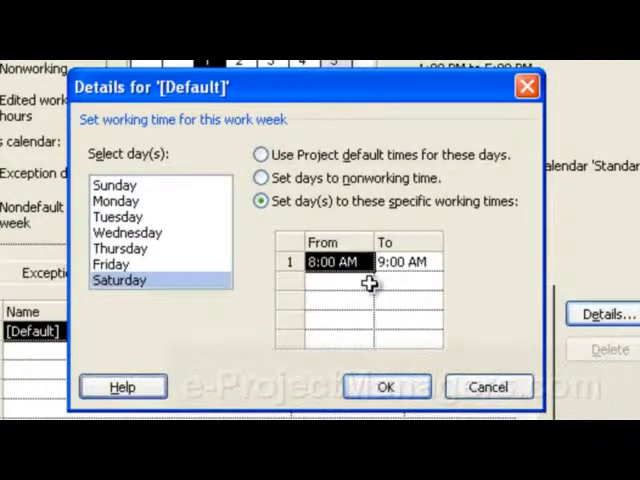
click(406, 261)
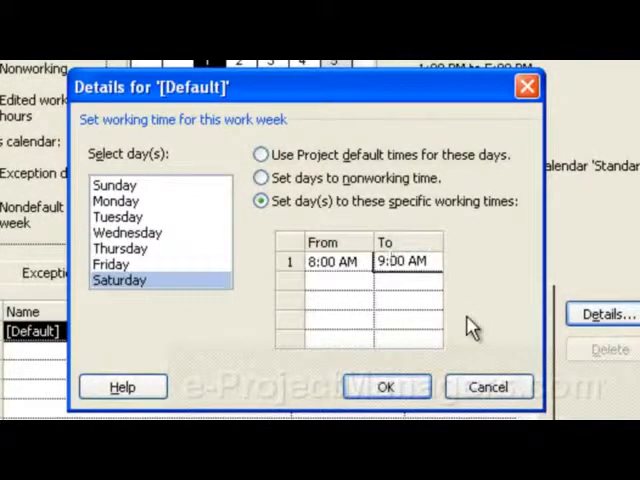
click(405, 261)
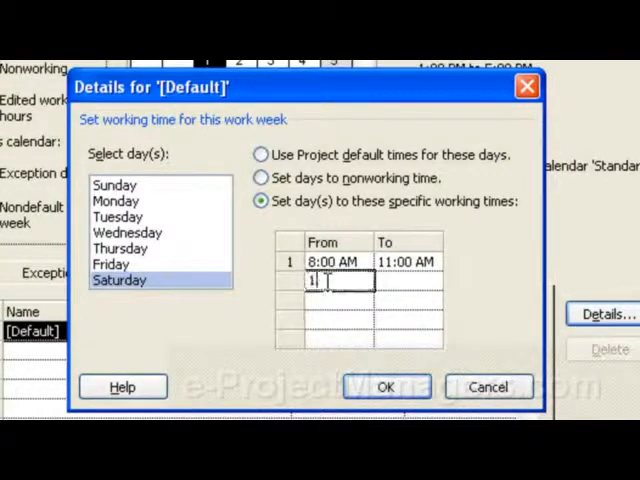
text(12:00 PM)
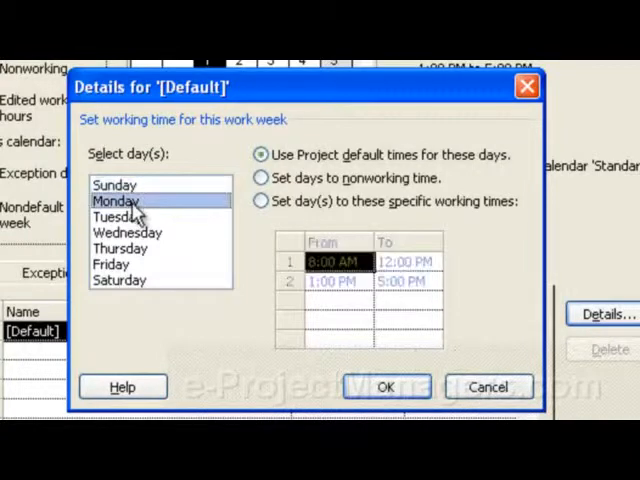
Step: Change the Saturday and Sunday afternoon end times to 5:00 and review the days
click(119, 216)
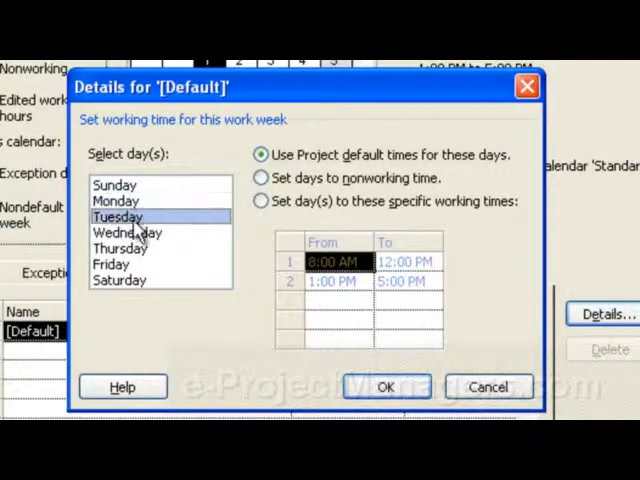
click(118, 280)
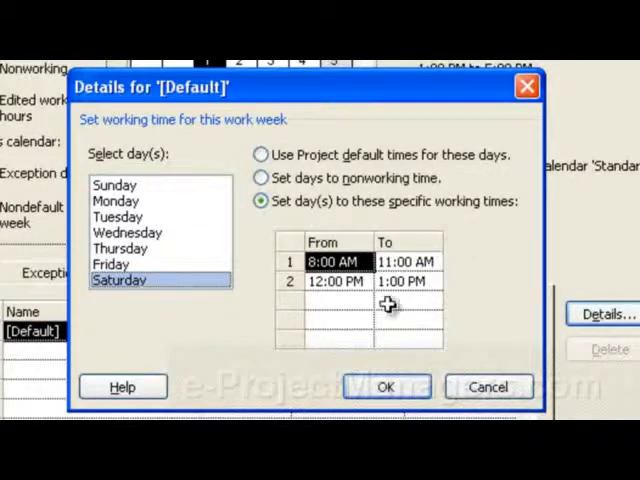
click(405, 281)
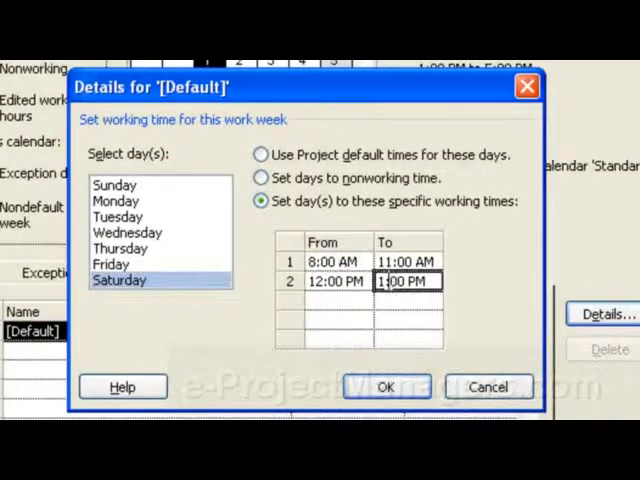
text(5:00)
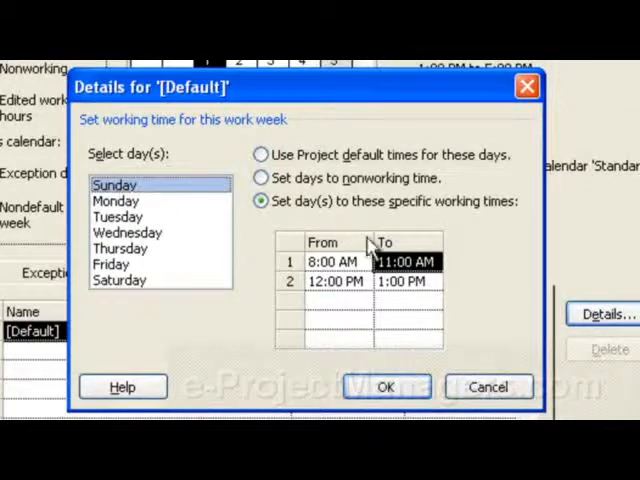
click(405, 281)
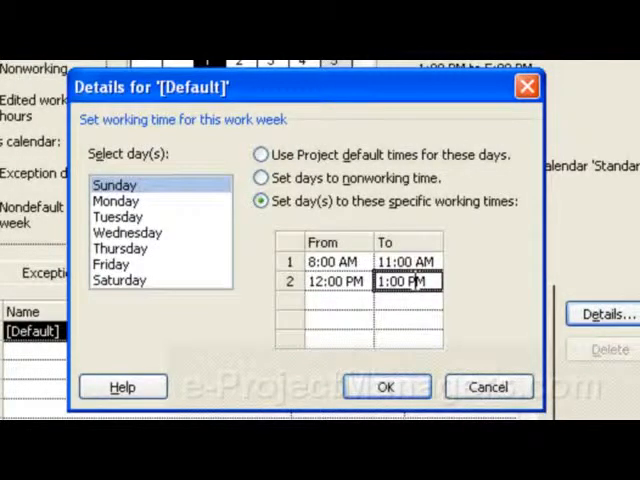
text(5:00)
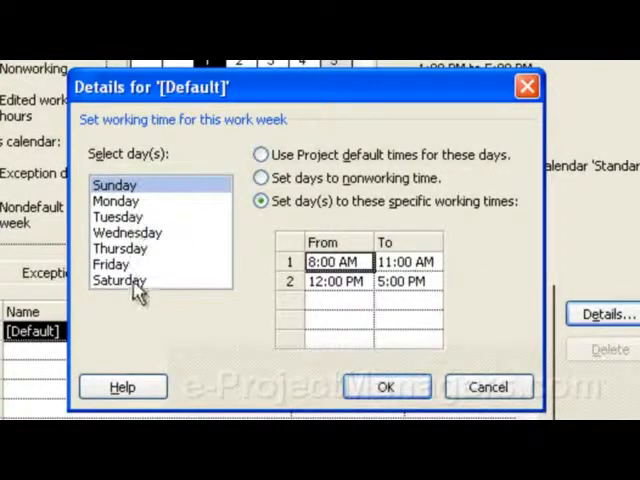
click(114, 185)
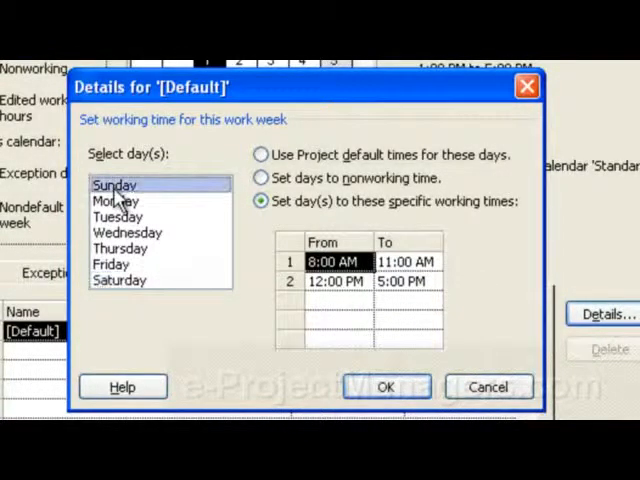
click(119, 280)
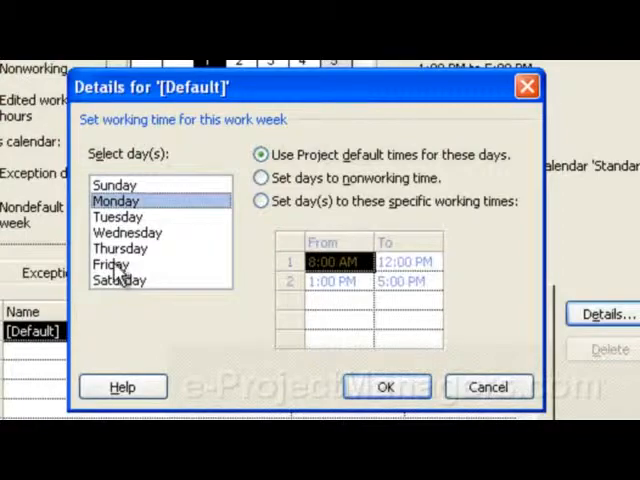
click(111, 264)
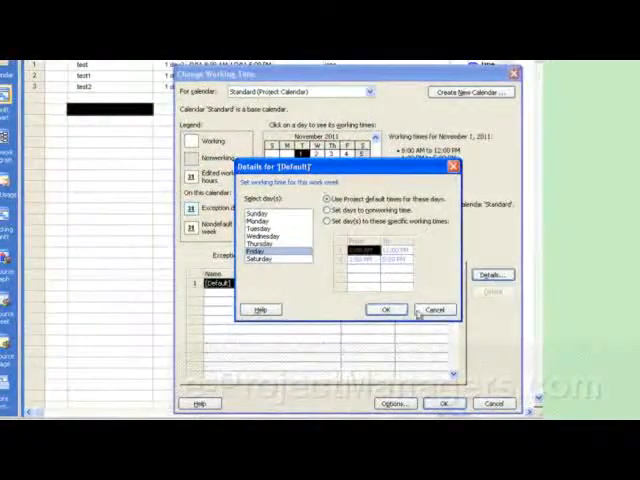
click(385, 308)
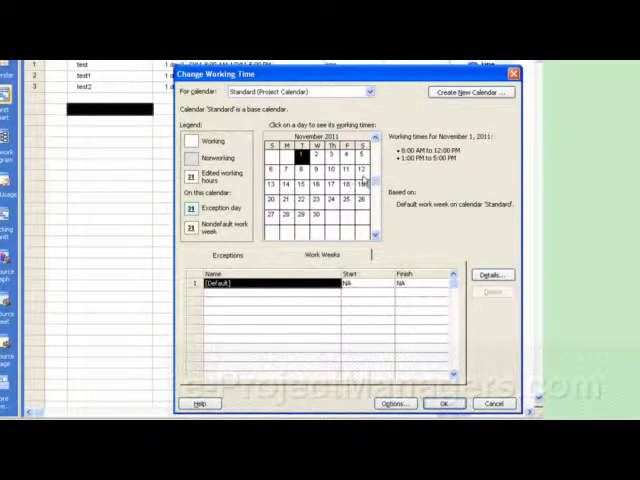
mouse_move(361, 184)
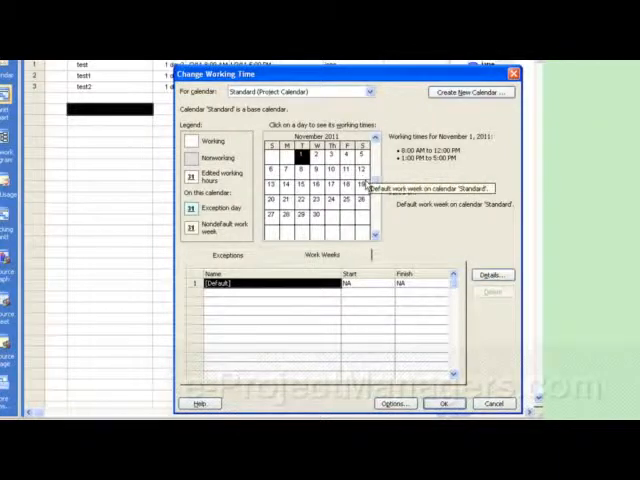
mouse_move(447, 350)
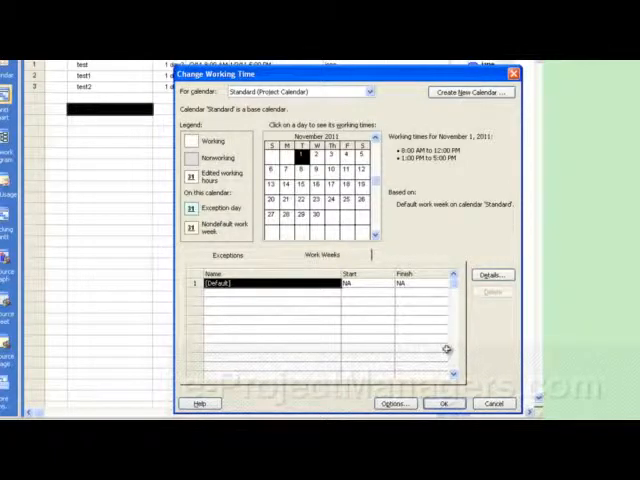
mouse_move(310, 100)
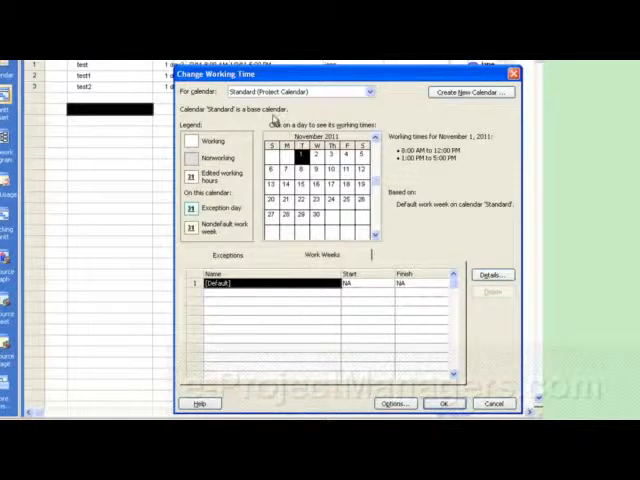
mouse_move(338, 92)
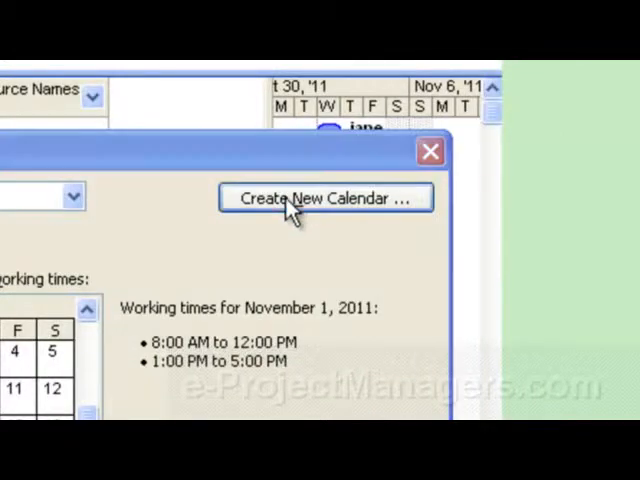
Step: Create a base calendar named 'Seven Days Per Week' copied from Standard and confirm
click(325, 197)
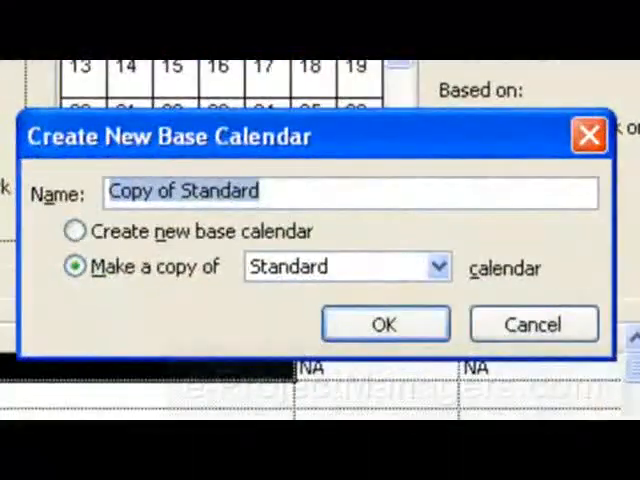
text(Seven Days Per)
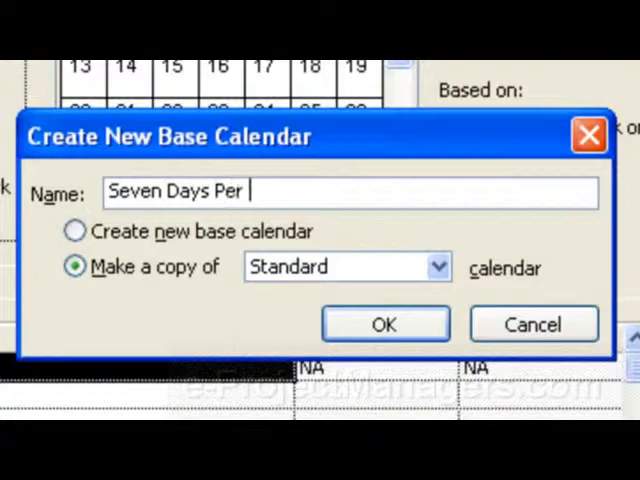
text(Week)
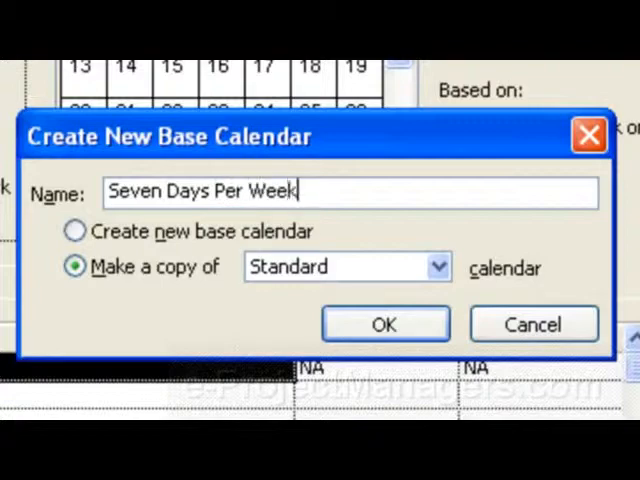
mouse_move(497, 412)
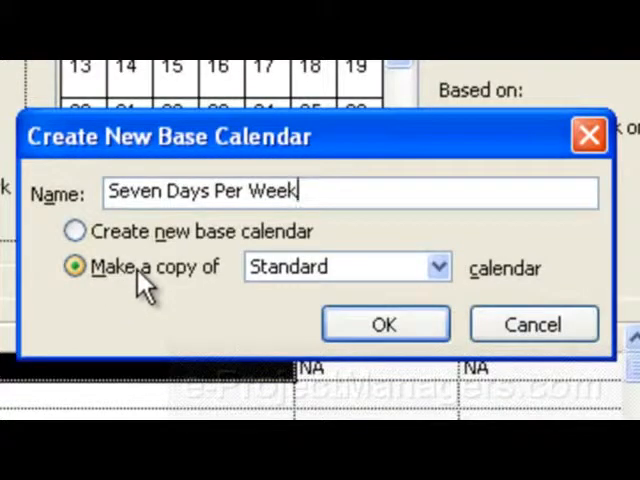
mouse_move(510, 280)
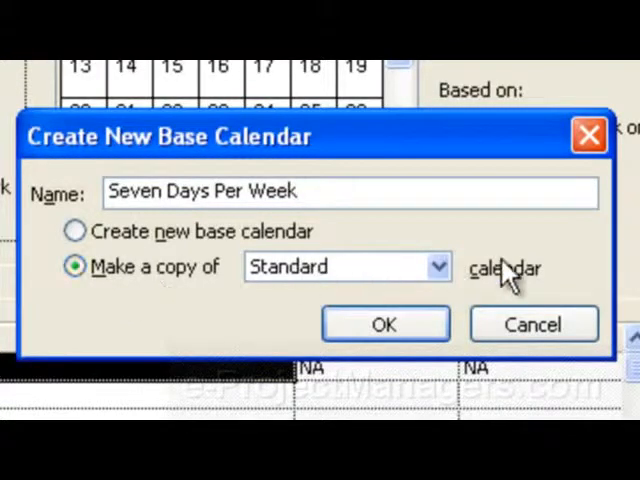
mouse_move(440, 270)
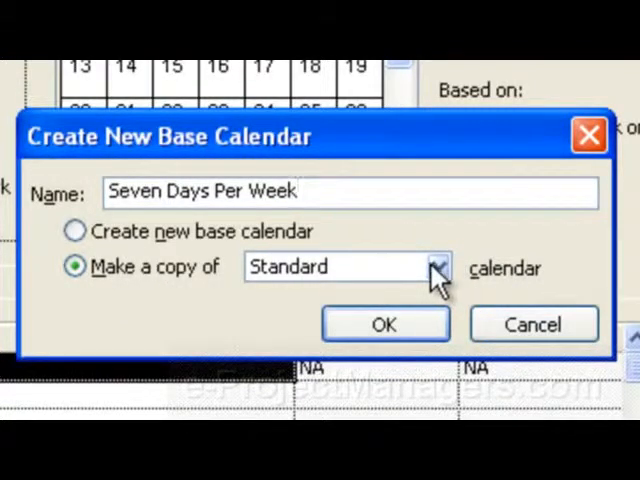
mouse_move(125, 295)
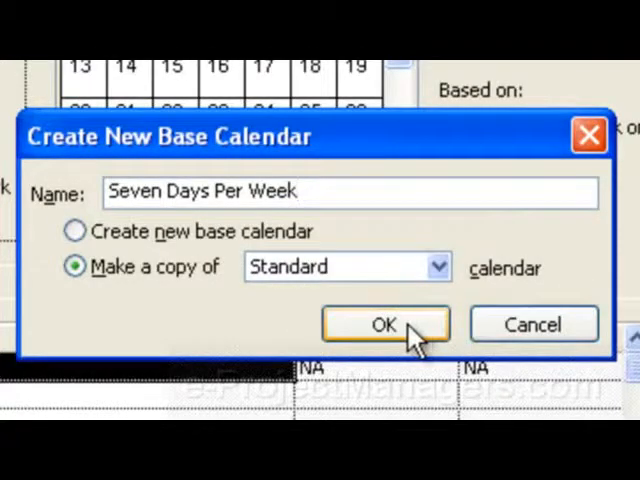
click(385, 324)
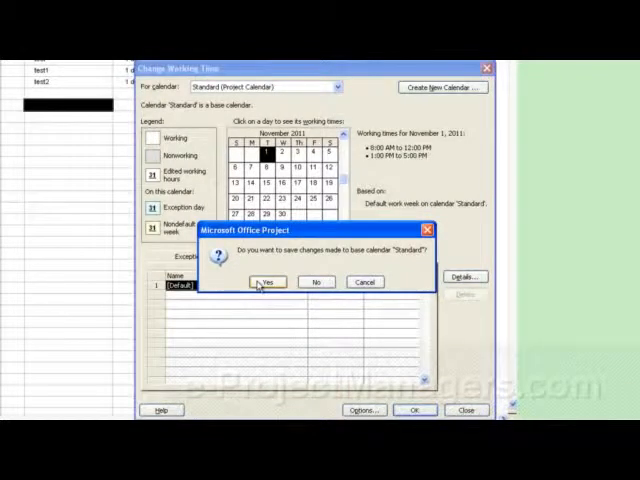
Step: Save the Standard calendar changes and close Change Working Time
click(265, 282)
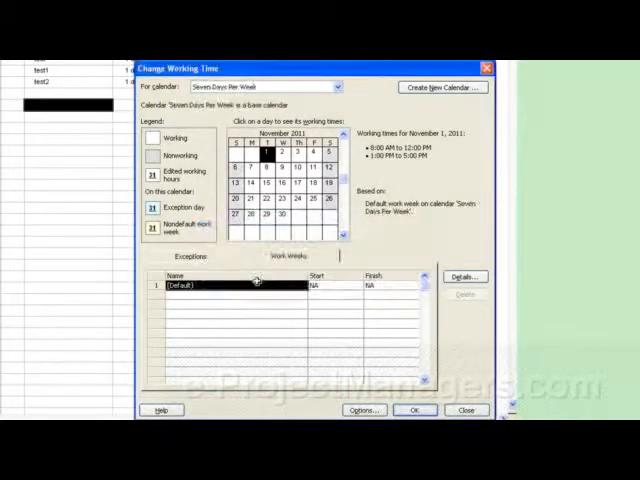
click(466, 410)
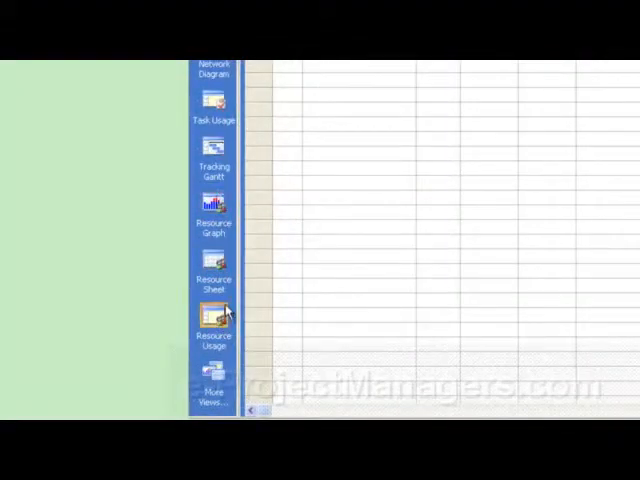
Step: Switch to the Resource Sheet and select sally's Base Calendar cell
click(213, 284)
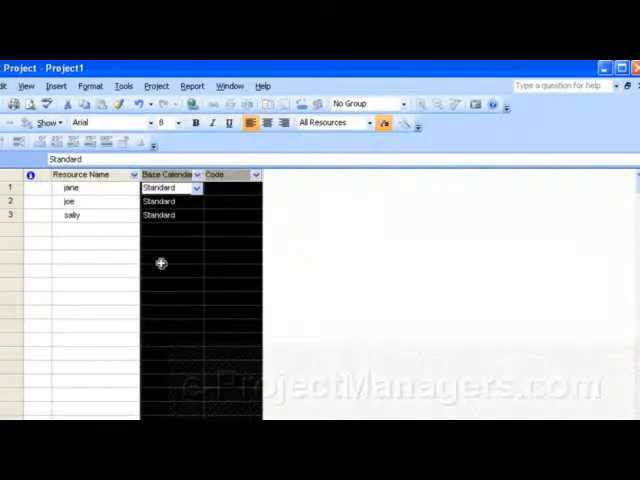
click(170, 257)
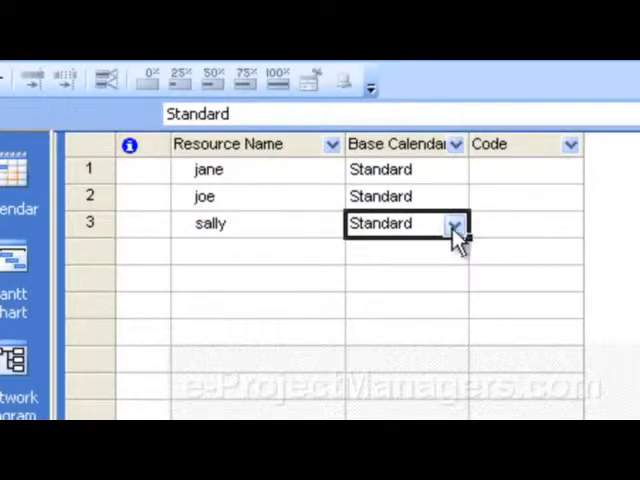
Step: Choose Seven Days Per Week as sally's base calendar and widen the Base Calendar column
click(454, 223)
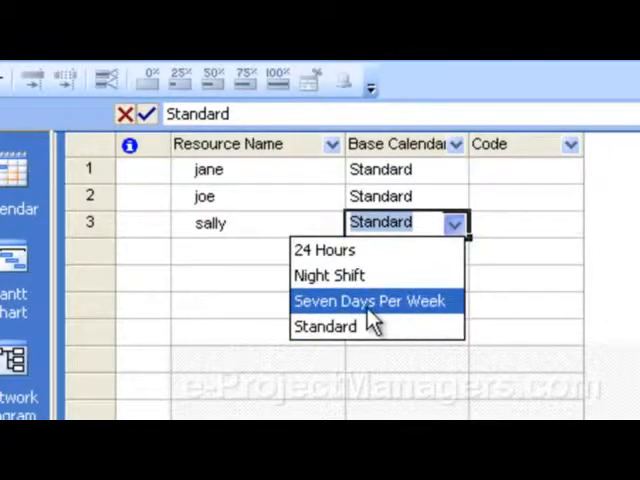
click(369, 301)
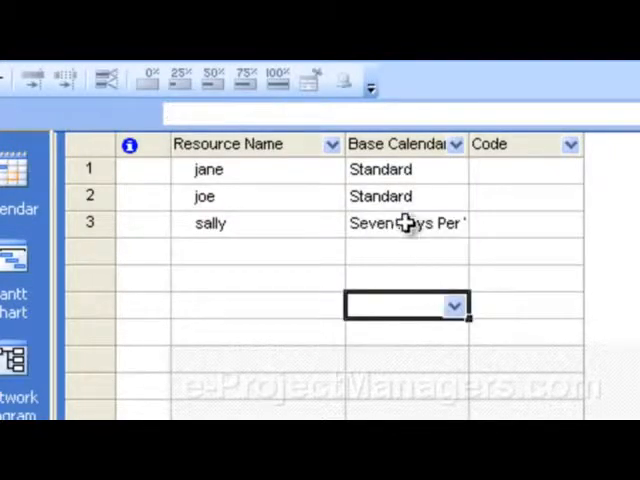
mouse_move(412, 205)
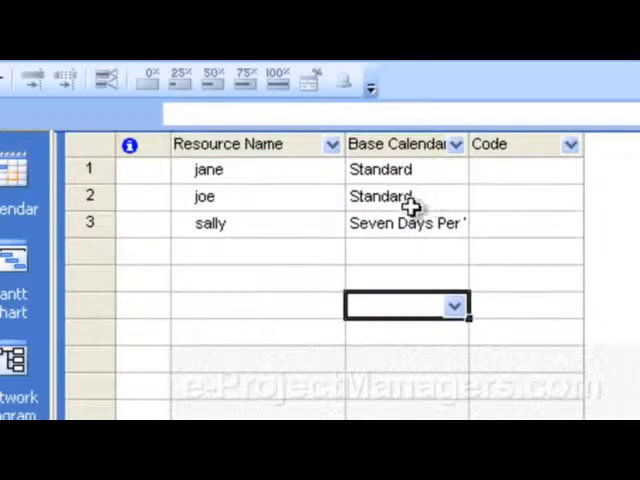
mouse_move(413, 200)
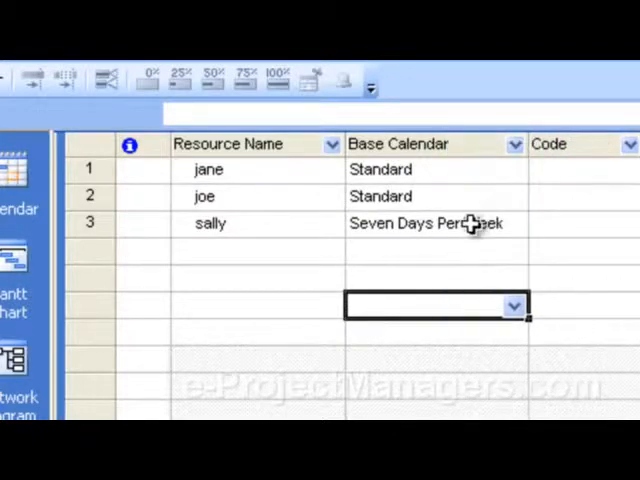
mouse_move(410, 238)
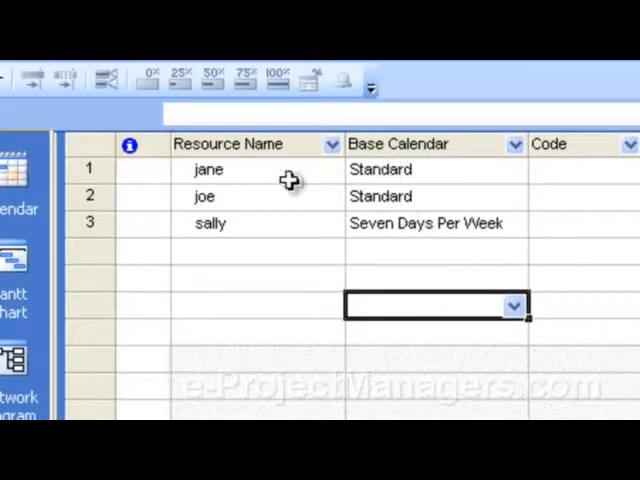
mouse_move(462, 253)
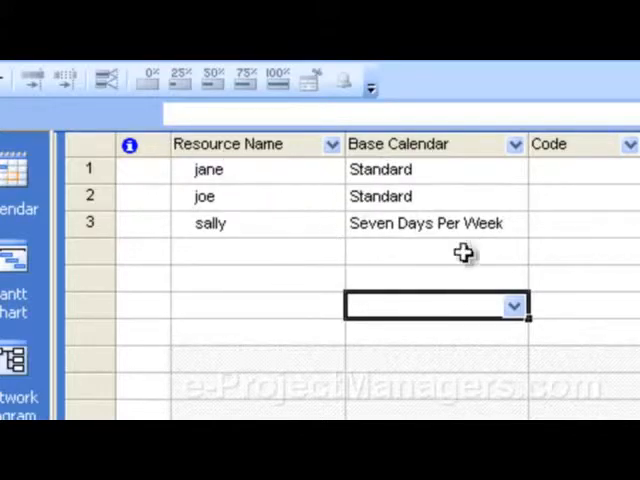
mouse_move(433, 282)
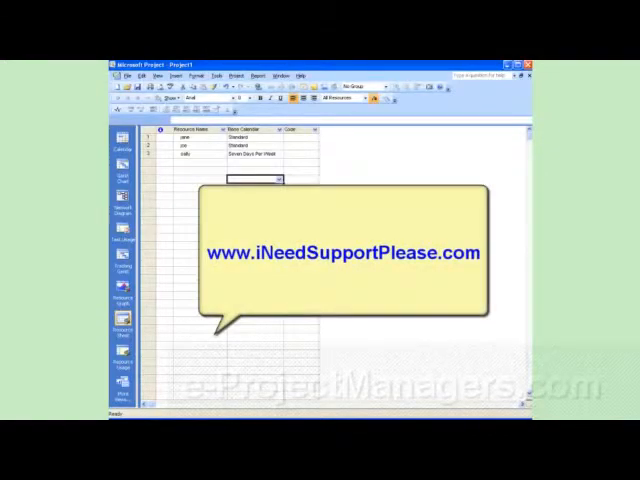
click(250, 208)
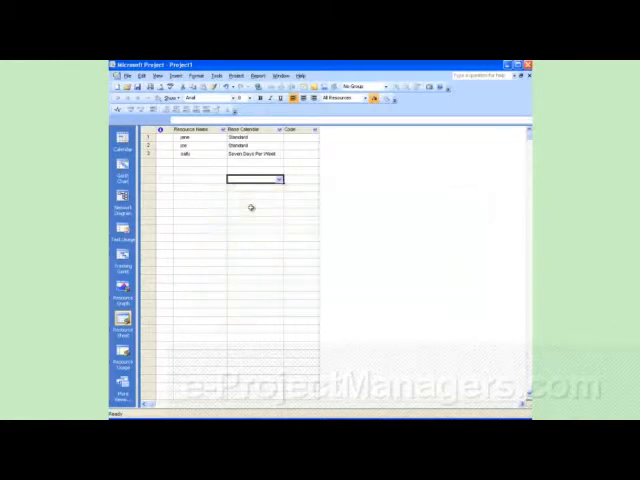